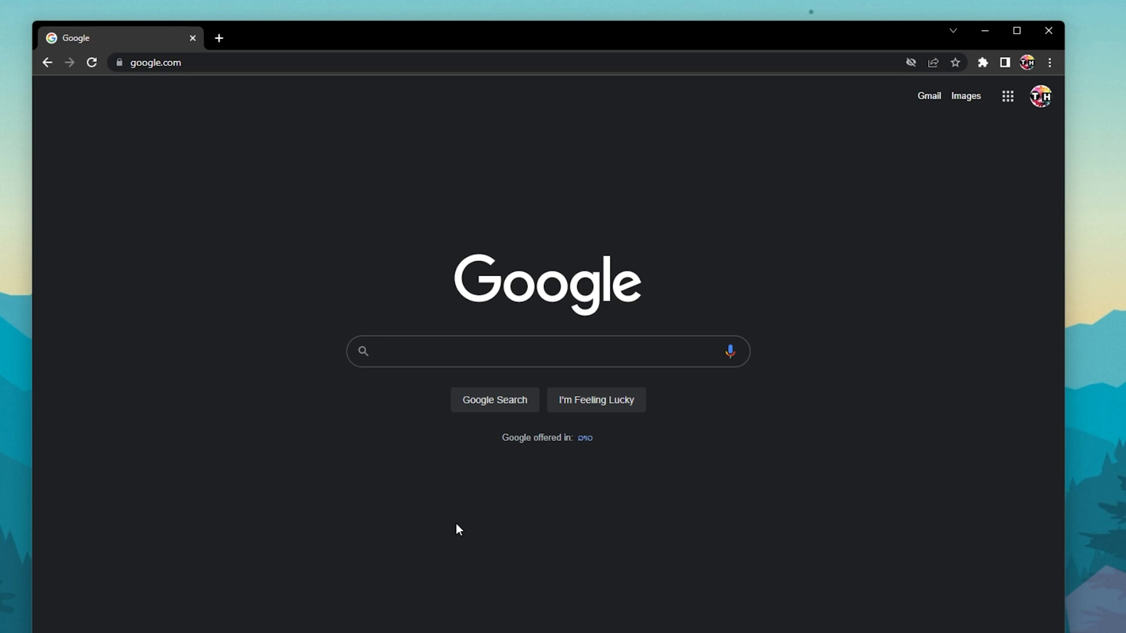
- Open and close Chrome's three-dot menu without changing anything
click(1050, 62)
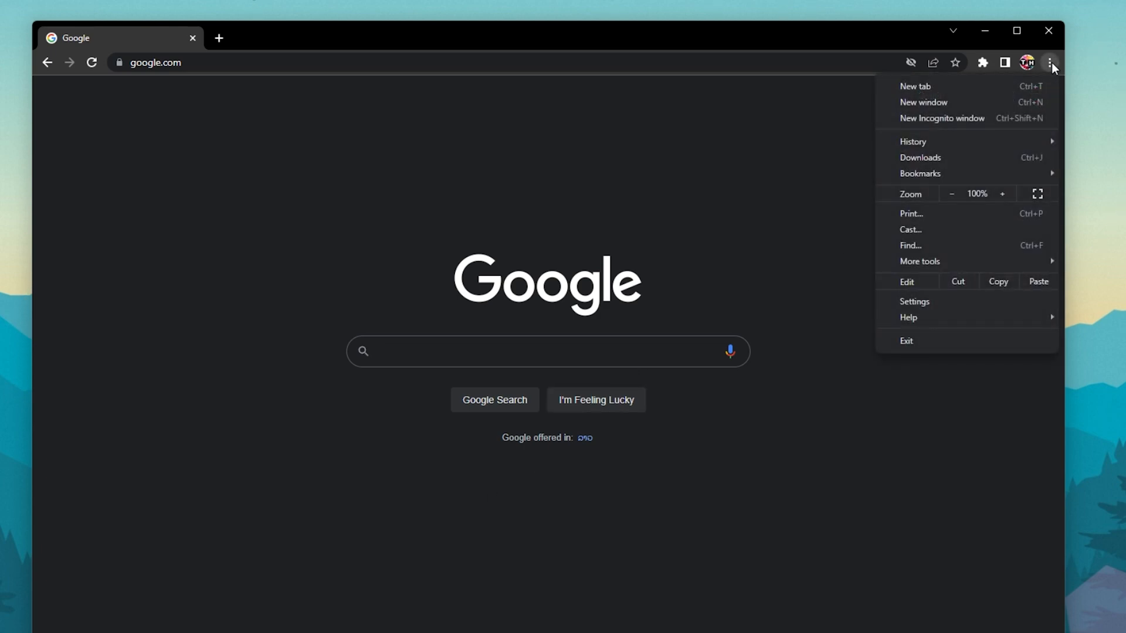
click(941, 118)
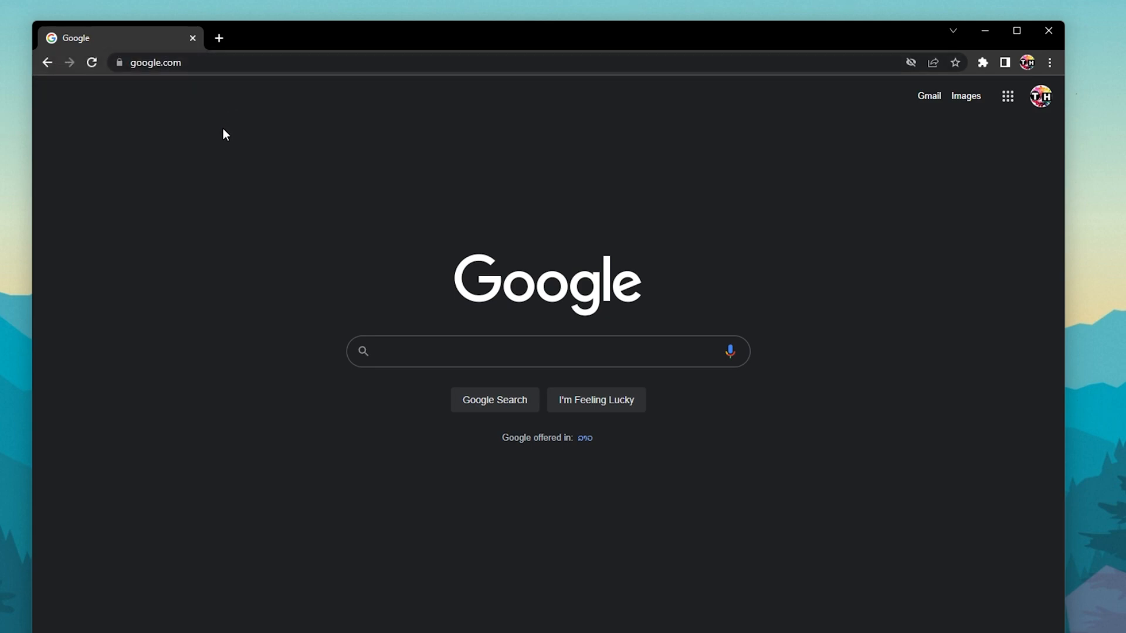
mouse_move(190, 183)
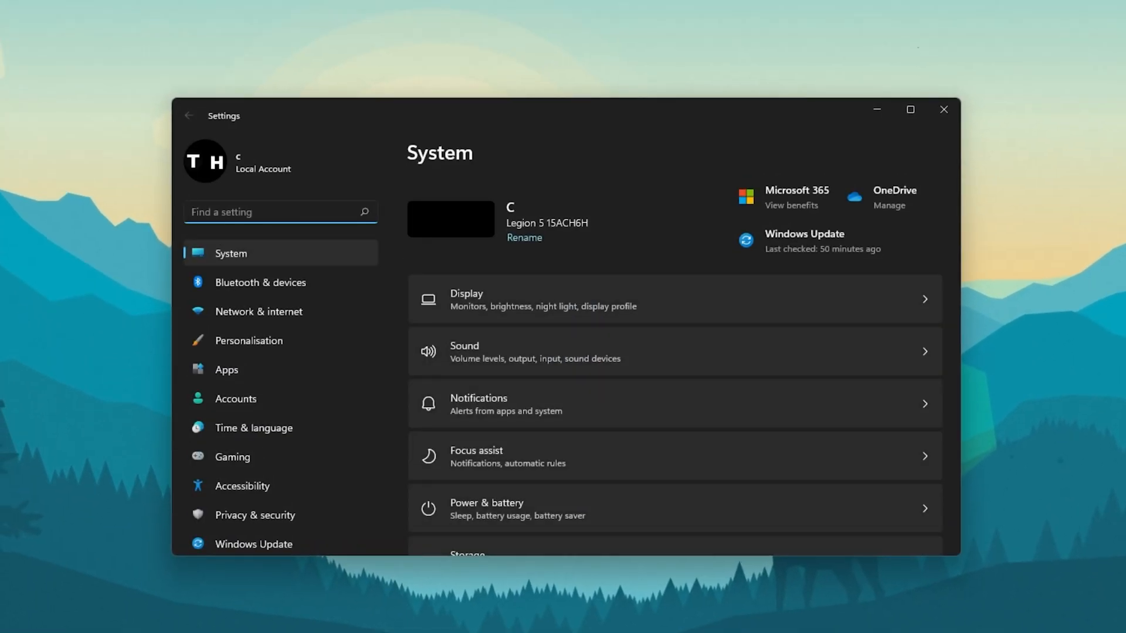
- List available WiFi networks, then return to the Network & internet overview
click(258, 312)
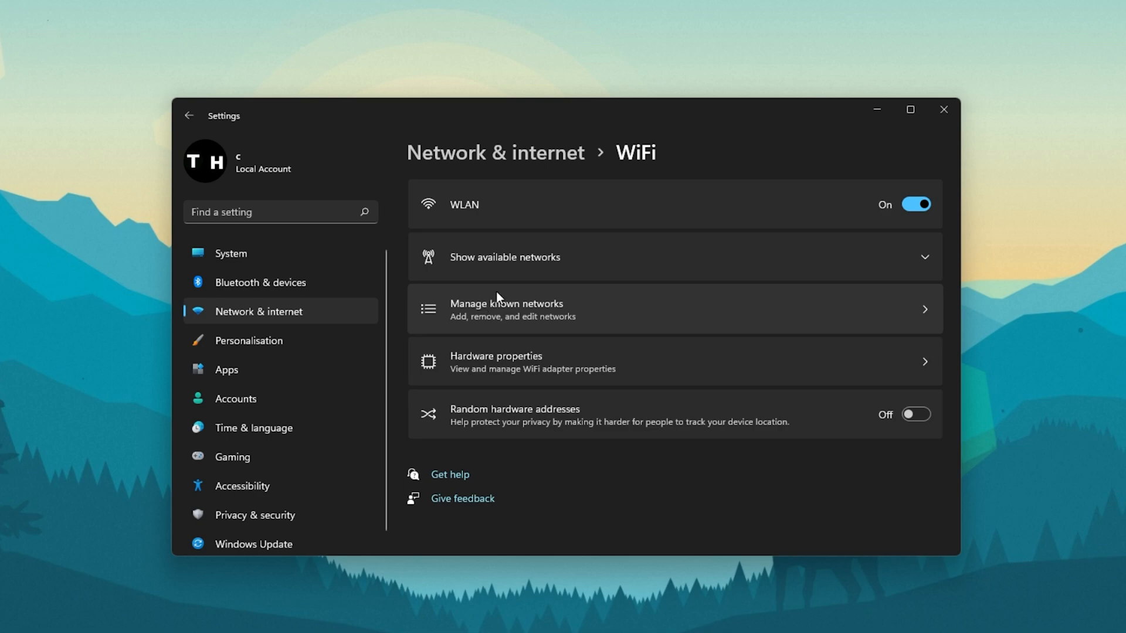
mouse_move(680, 237)
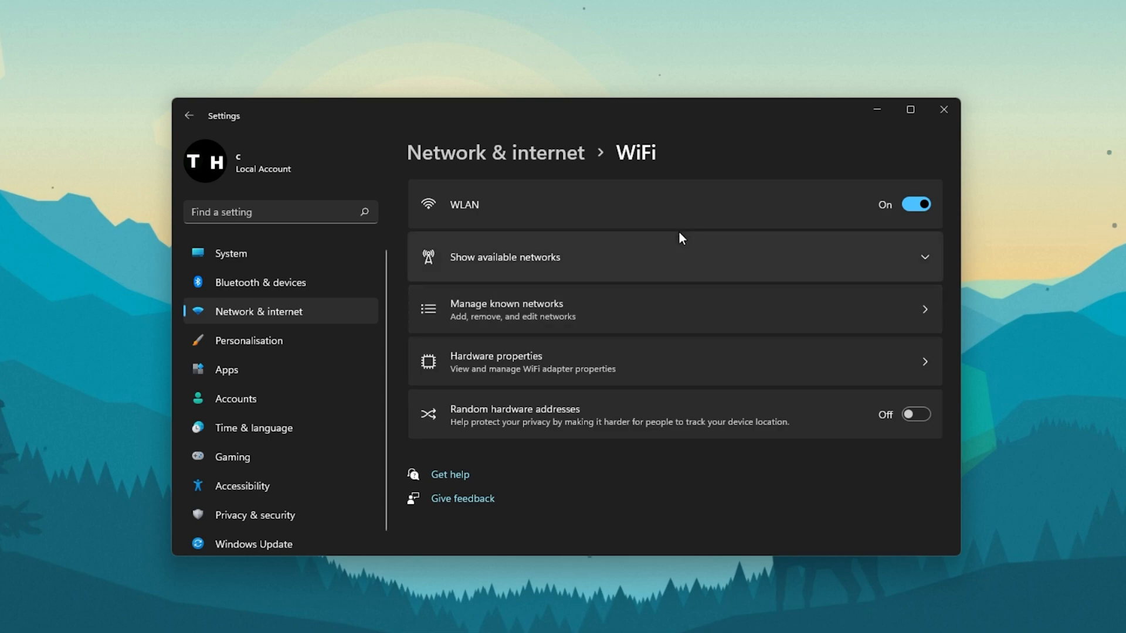
click(505, 256)
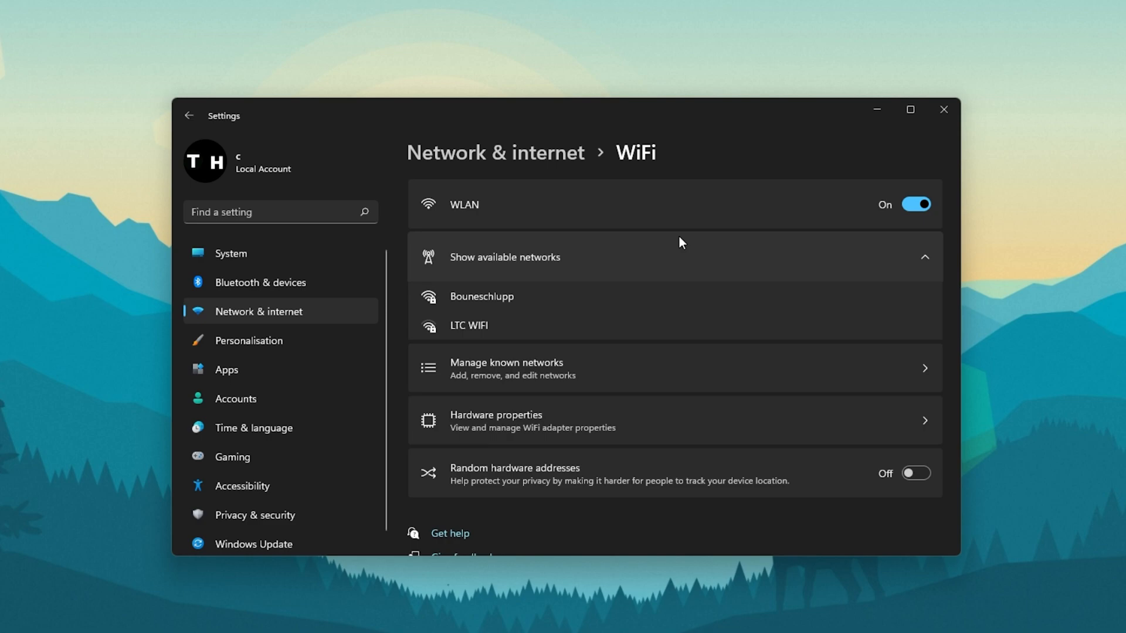
click(188, 115)
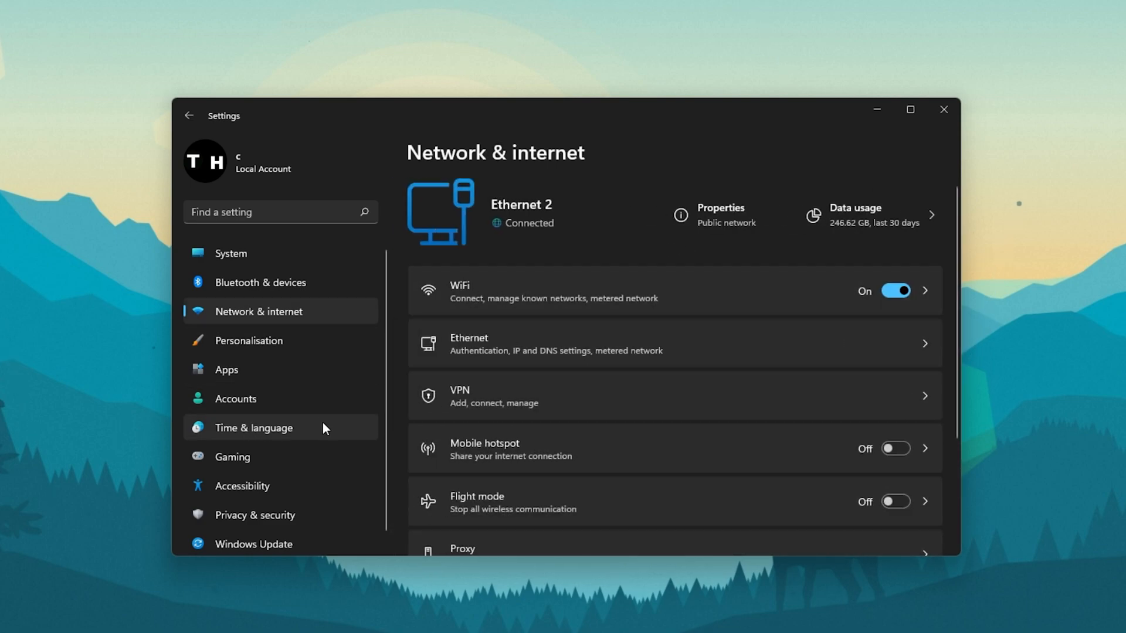
- Toggle 'Set the time automatically' off and on in Date & time, then close Settings
click(252, 427)
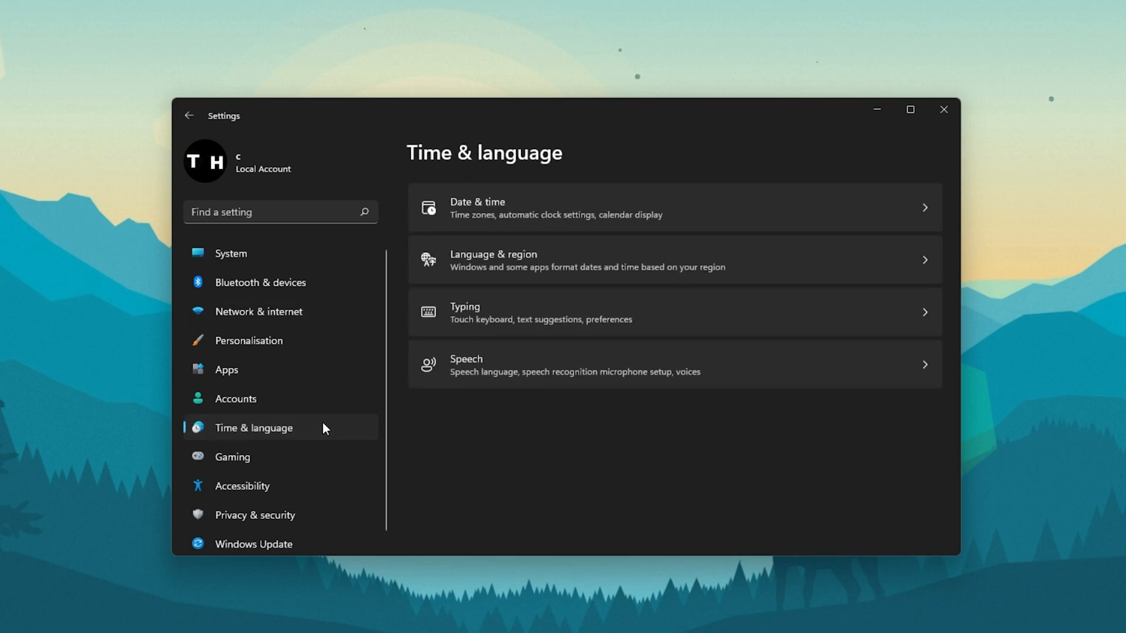
mouse_move(367, 333)
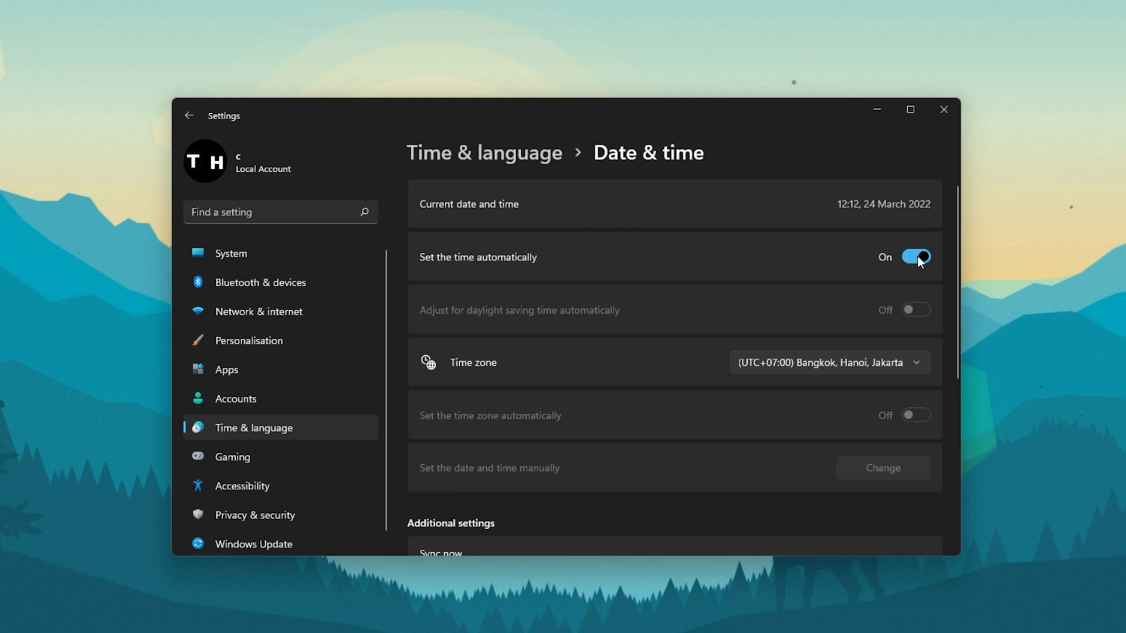
click(915, 257)
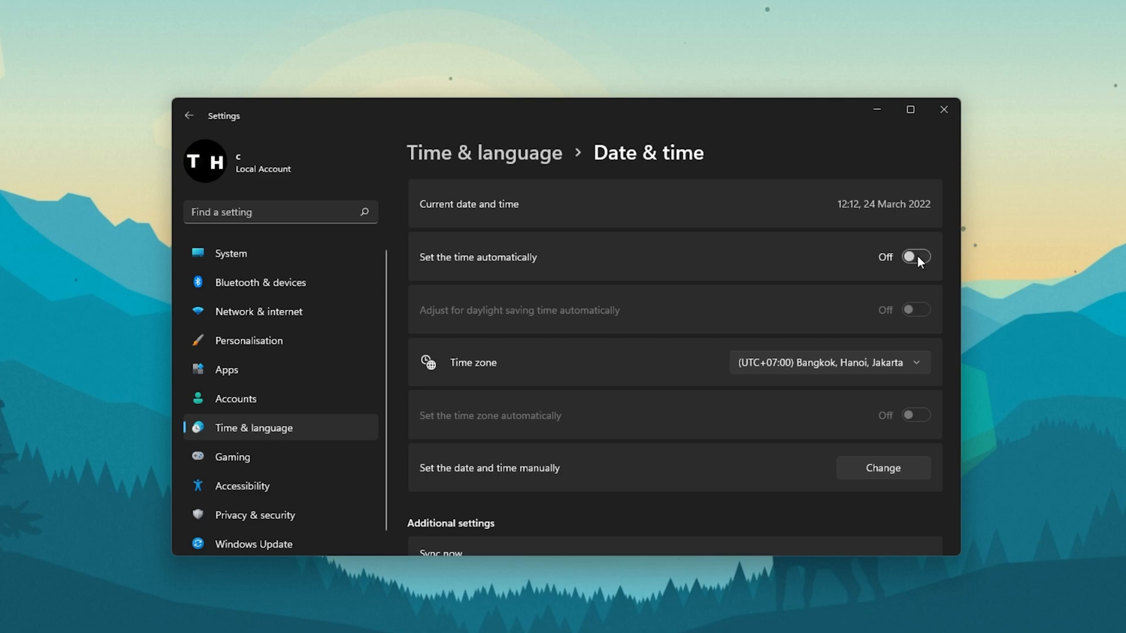
click(915, 257)
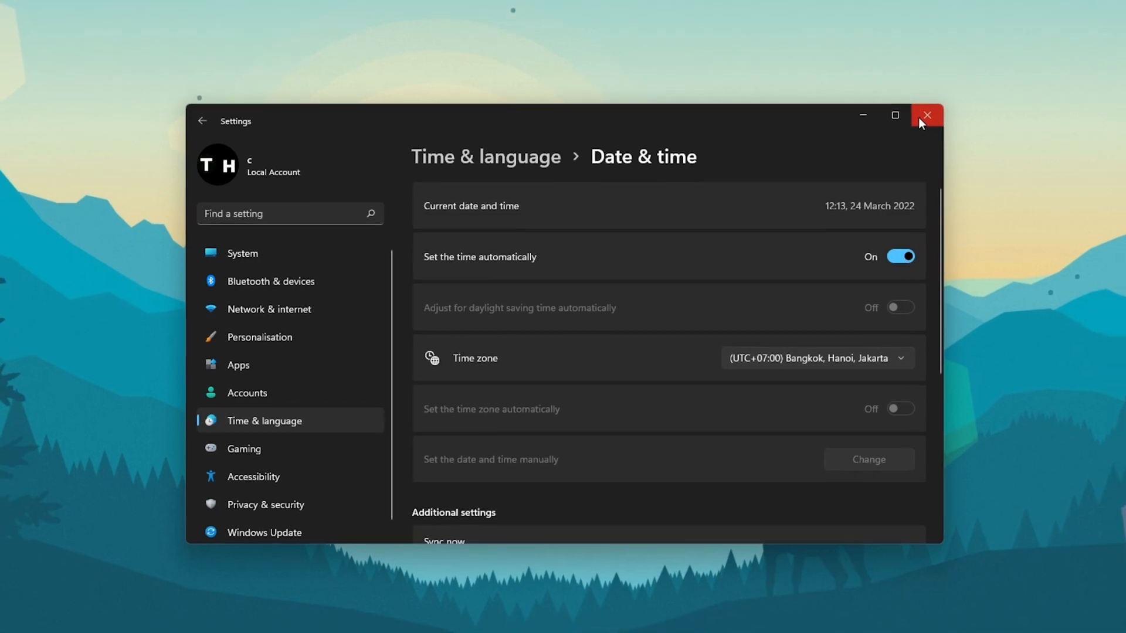
click(927, 116)
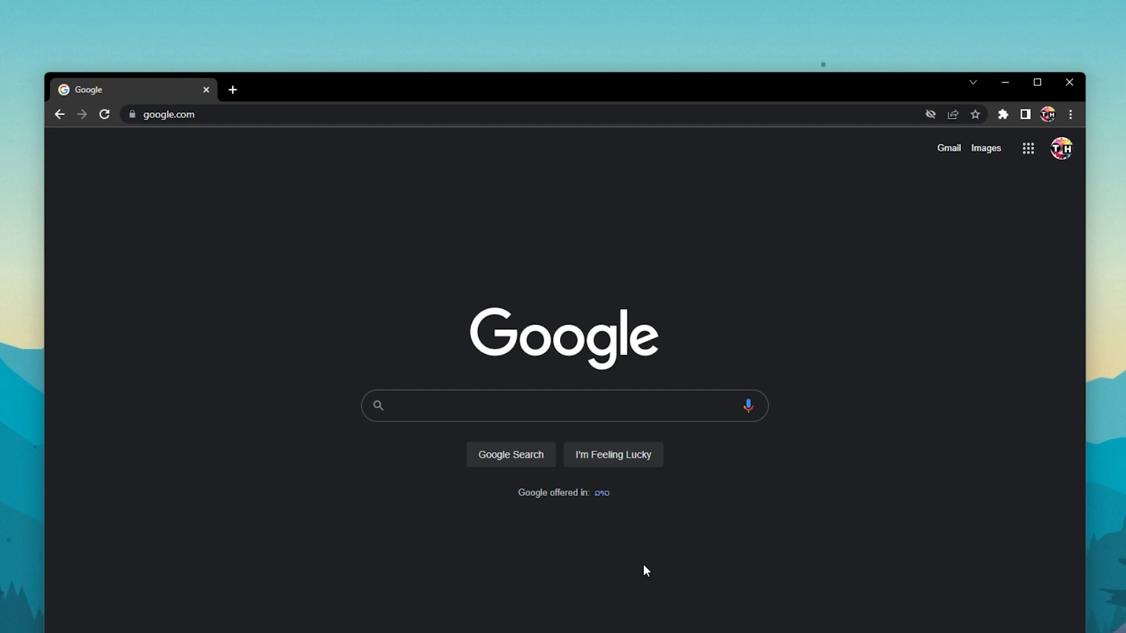
mouse_move(975, 142)
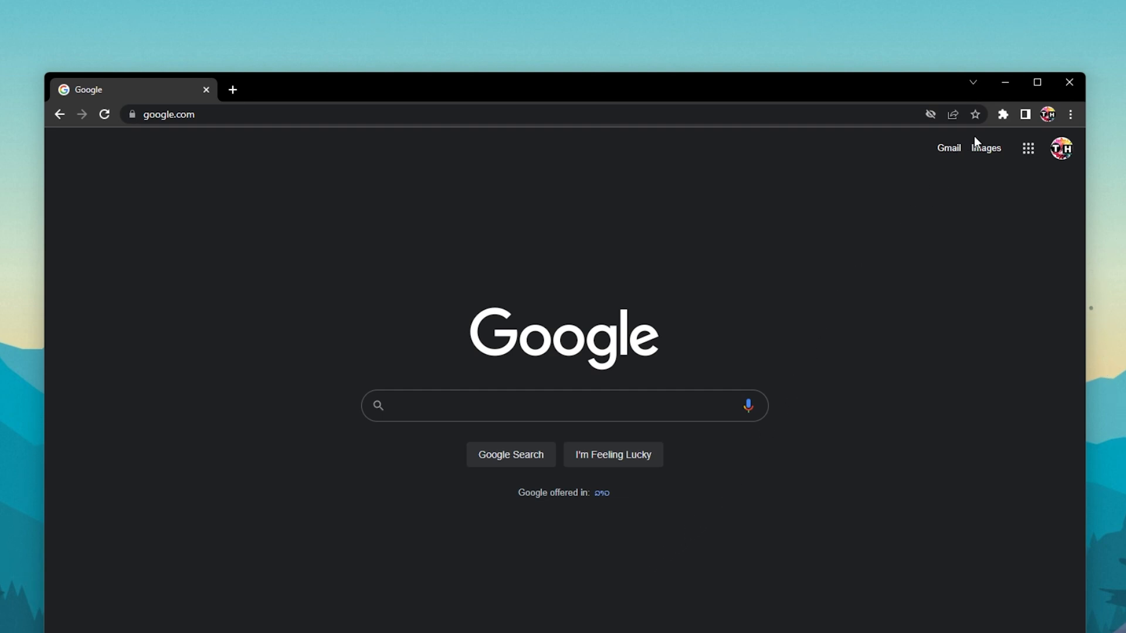
- Switch off installed extensions on the Extensions management page, then close that tab
click(1002, 115)
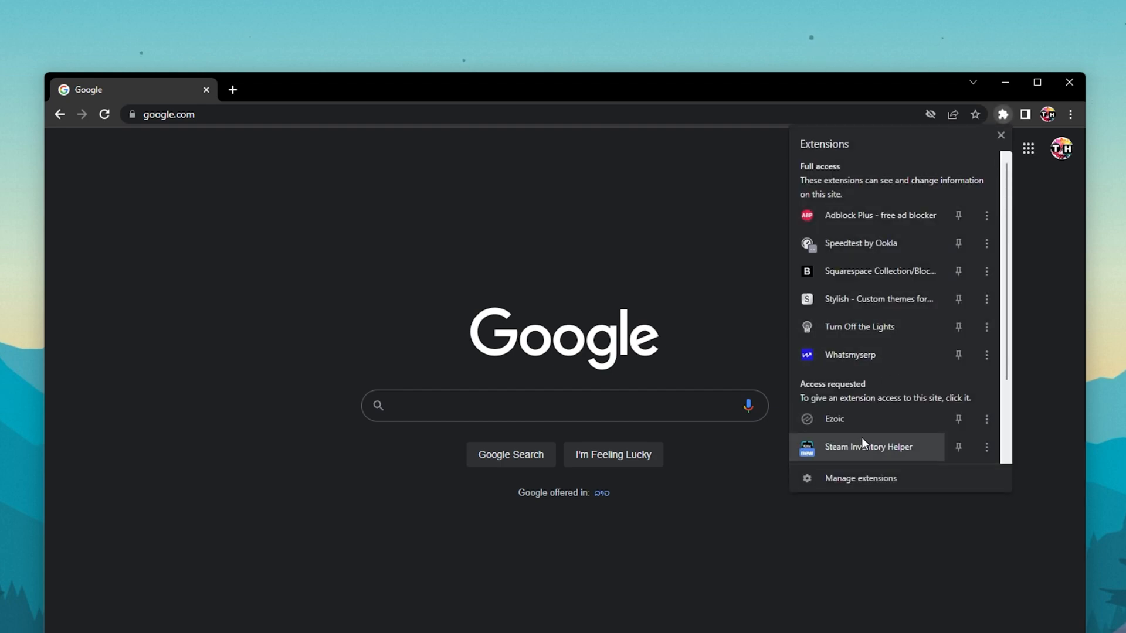
click(860, 478)
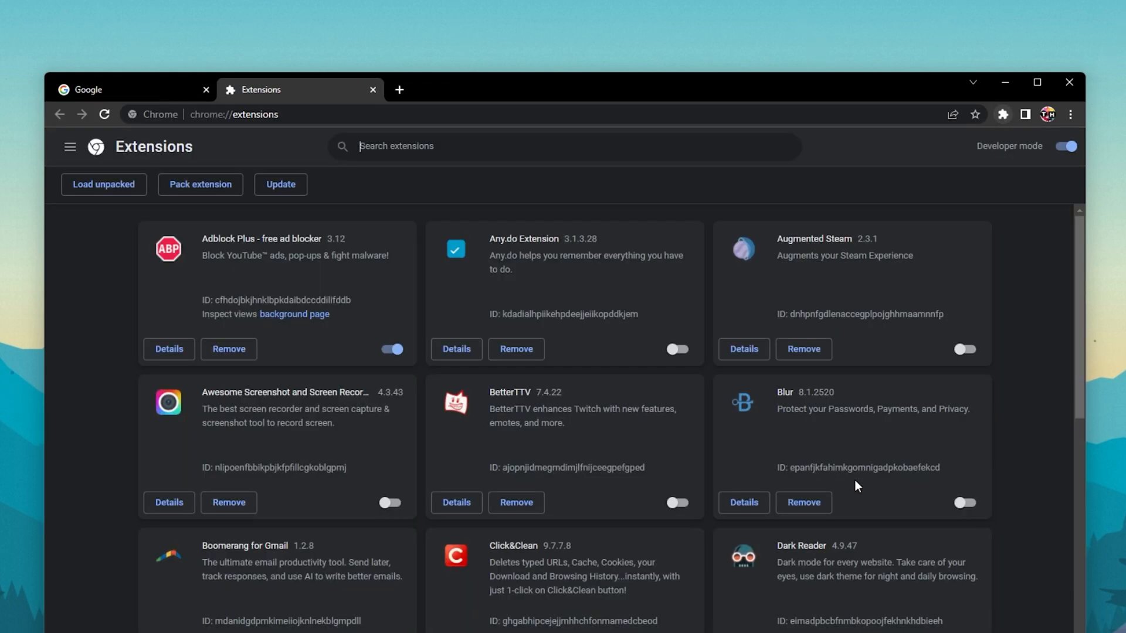
mouse_move(83, 396)
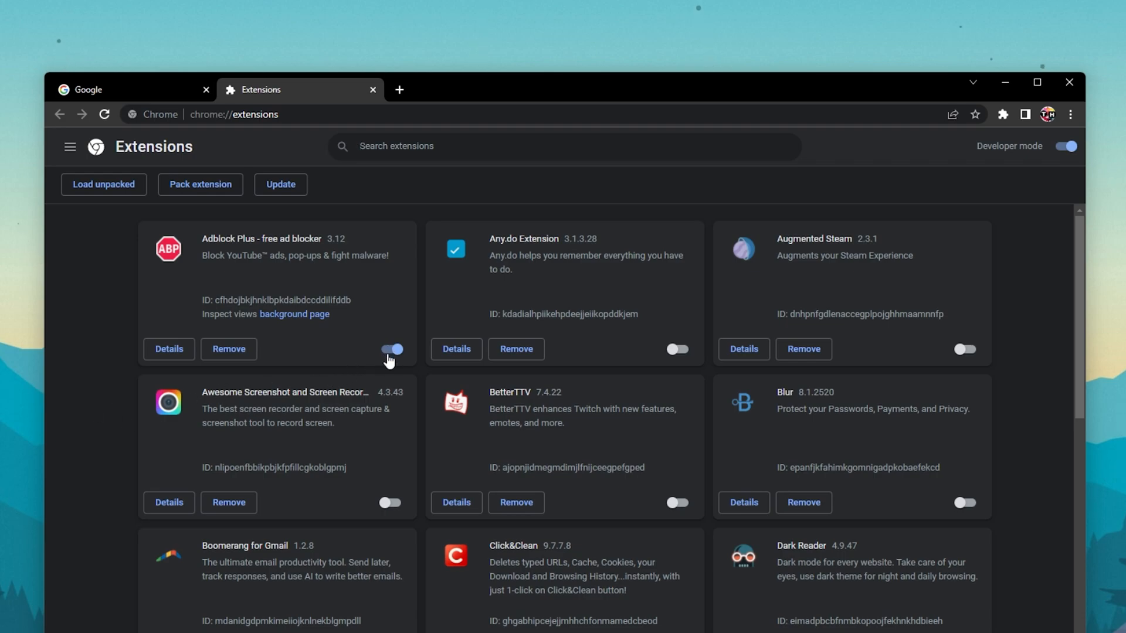
scroll(down, 3)
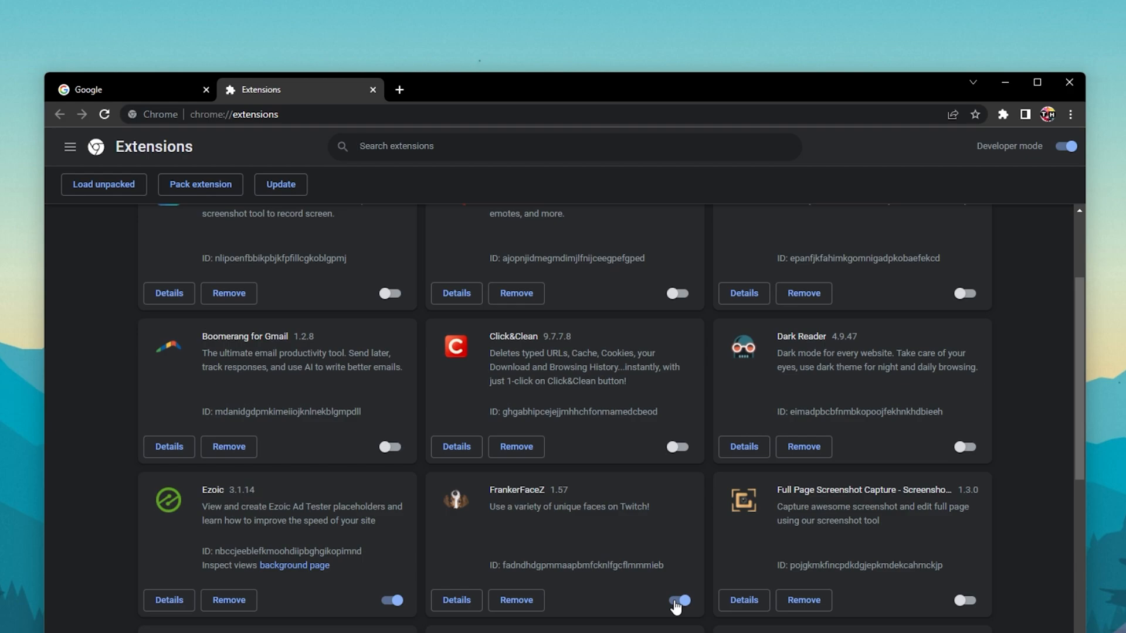
click(677, 600)
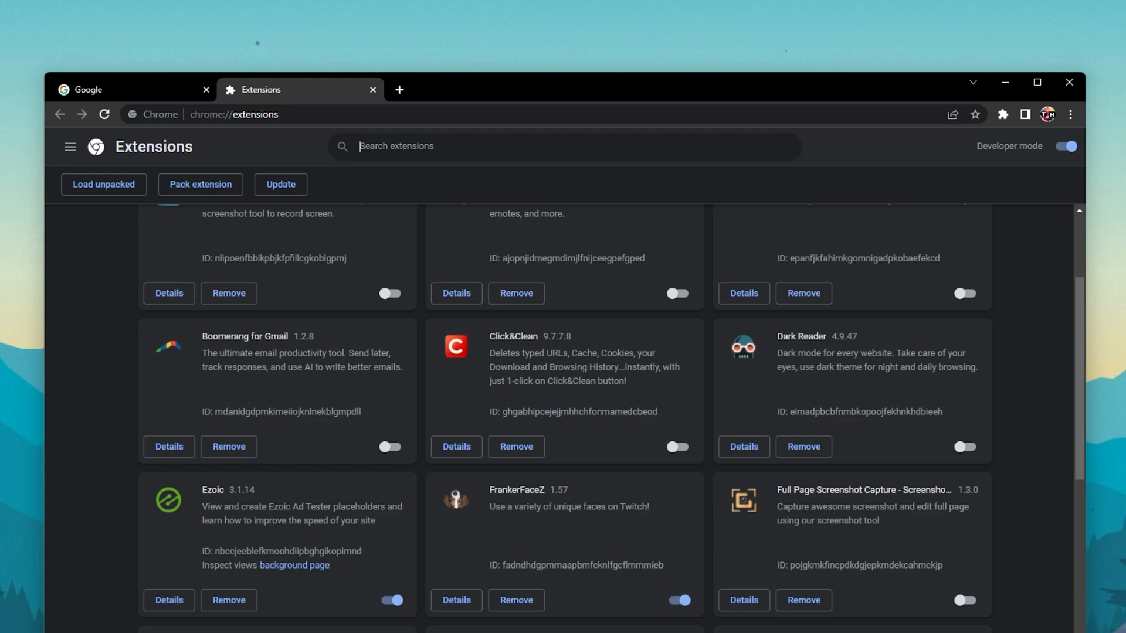
mouse_move(764, 217)
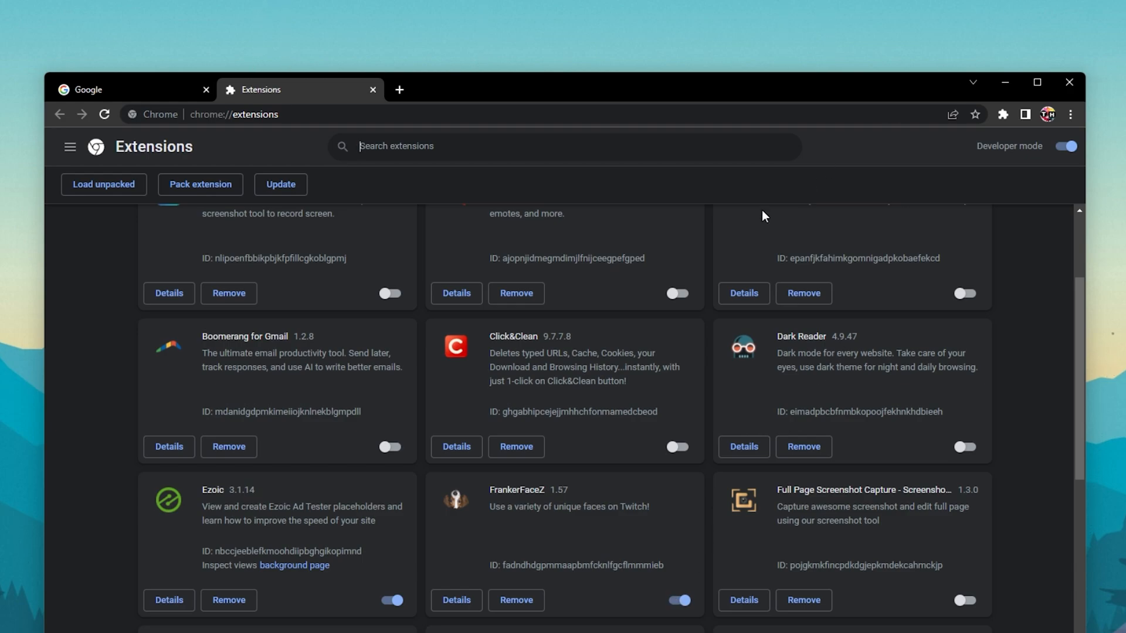
click(372, 90)
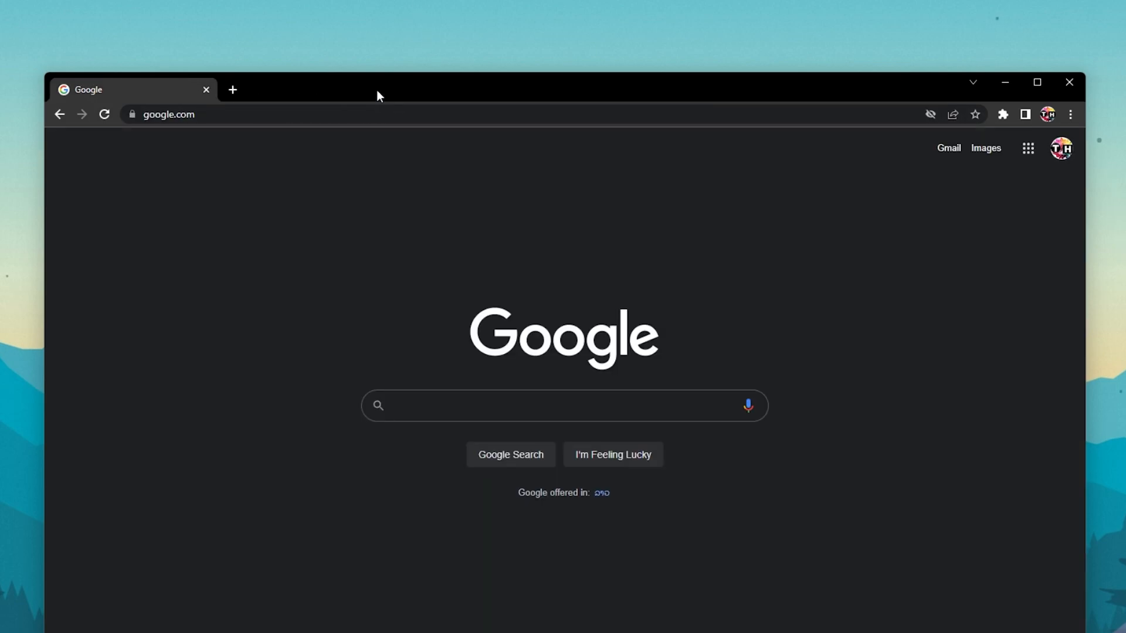
- Open Chrome Settings and search for cookie settings
click(1070, 115)
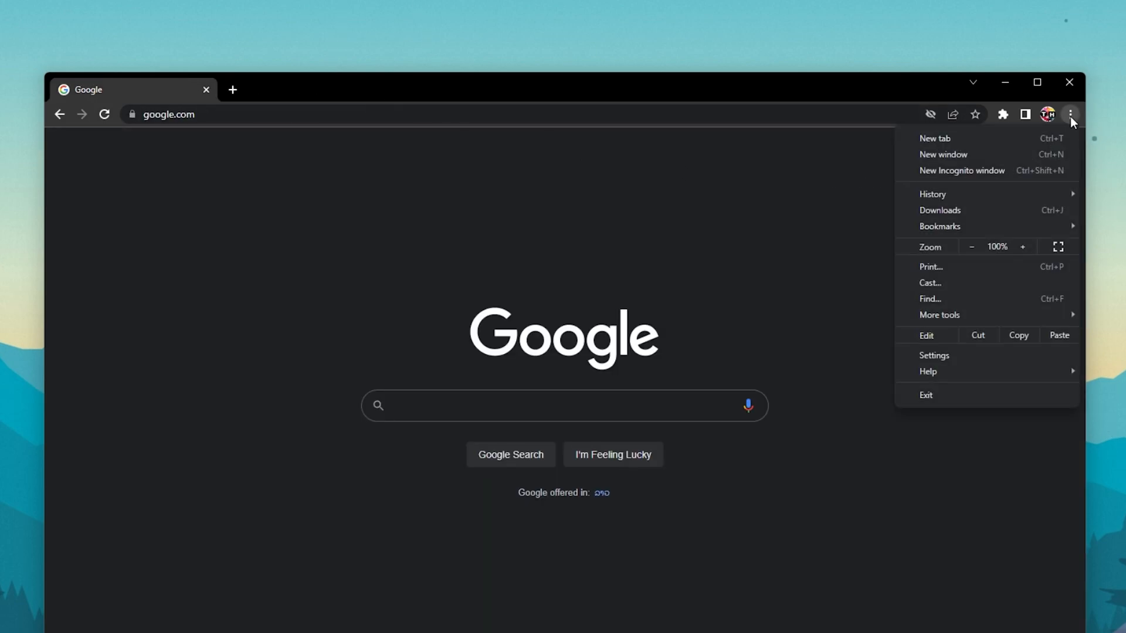
click(933, 355)
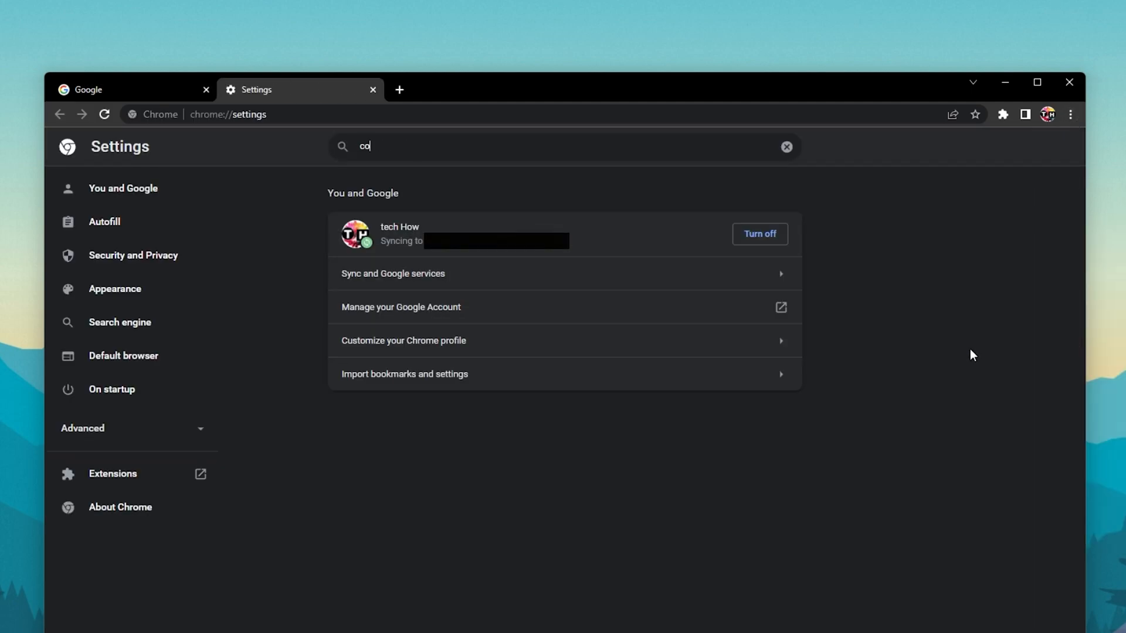
text(ok)
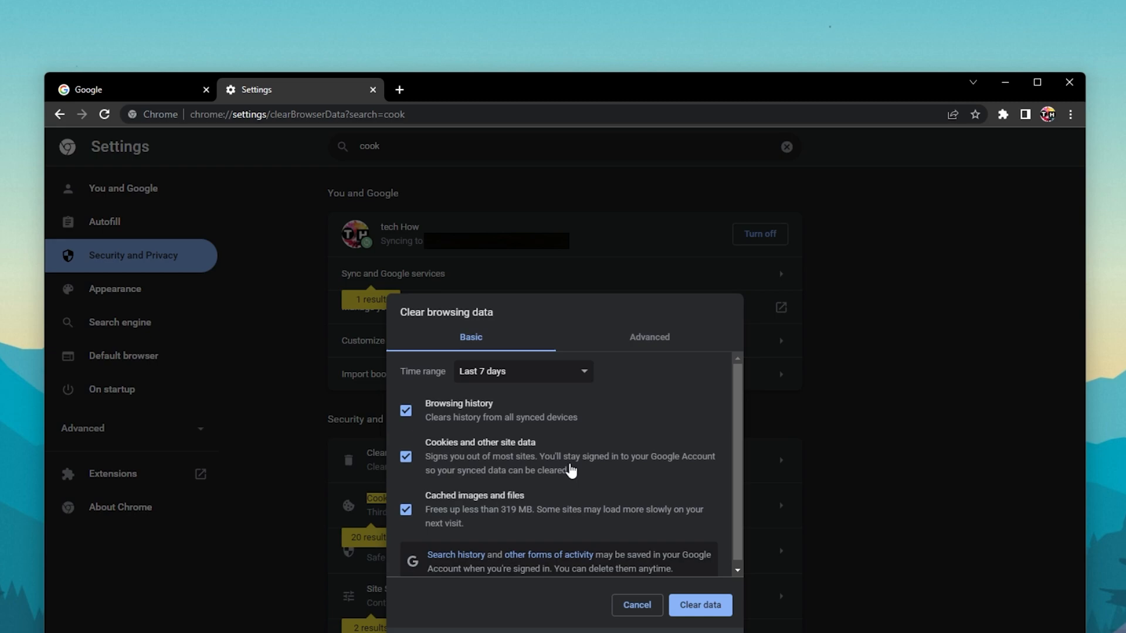
- Clear 7 days of history, cookies and cached files, then close Settings
click(406, 457)
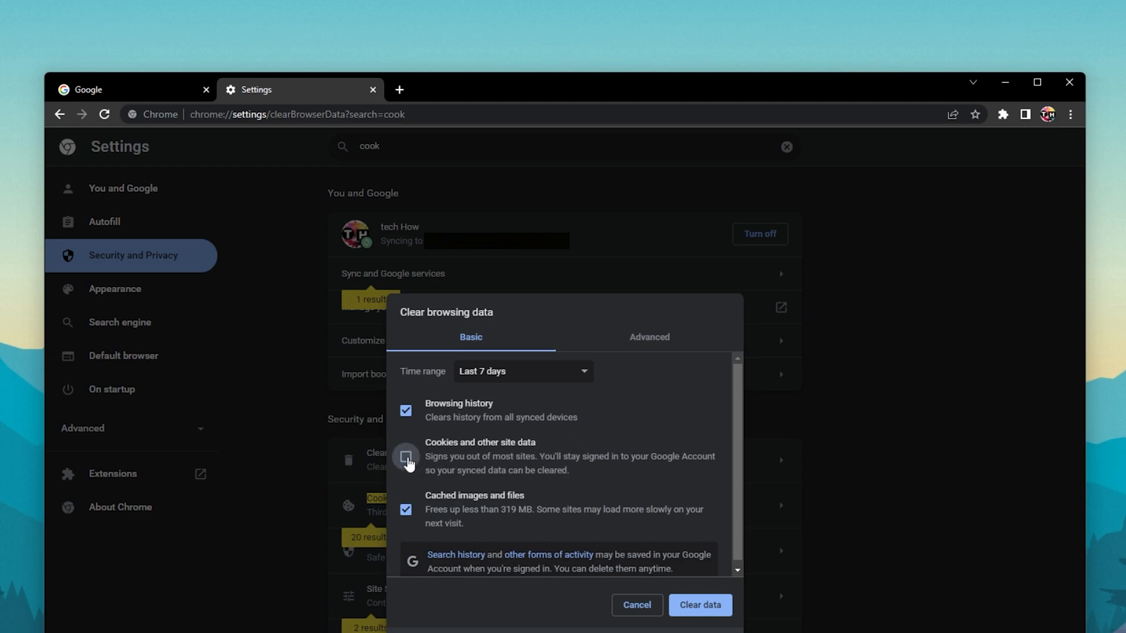
click(406, 457)
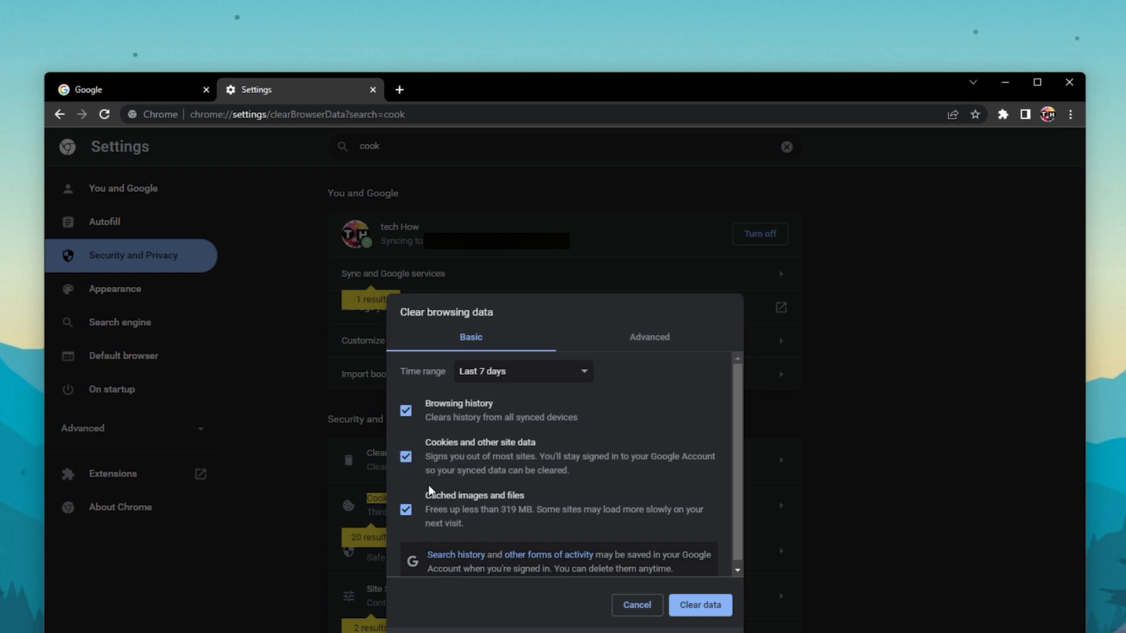
mouse_move(698, 605)
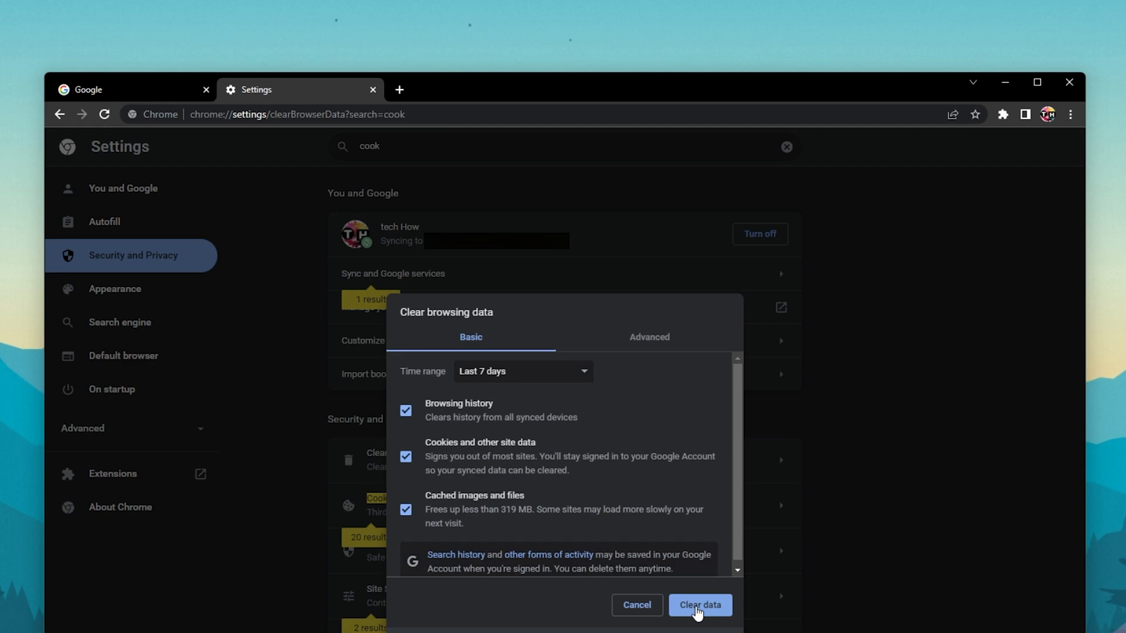
mouse_move(889, 591)
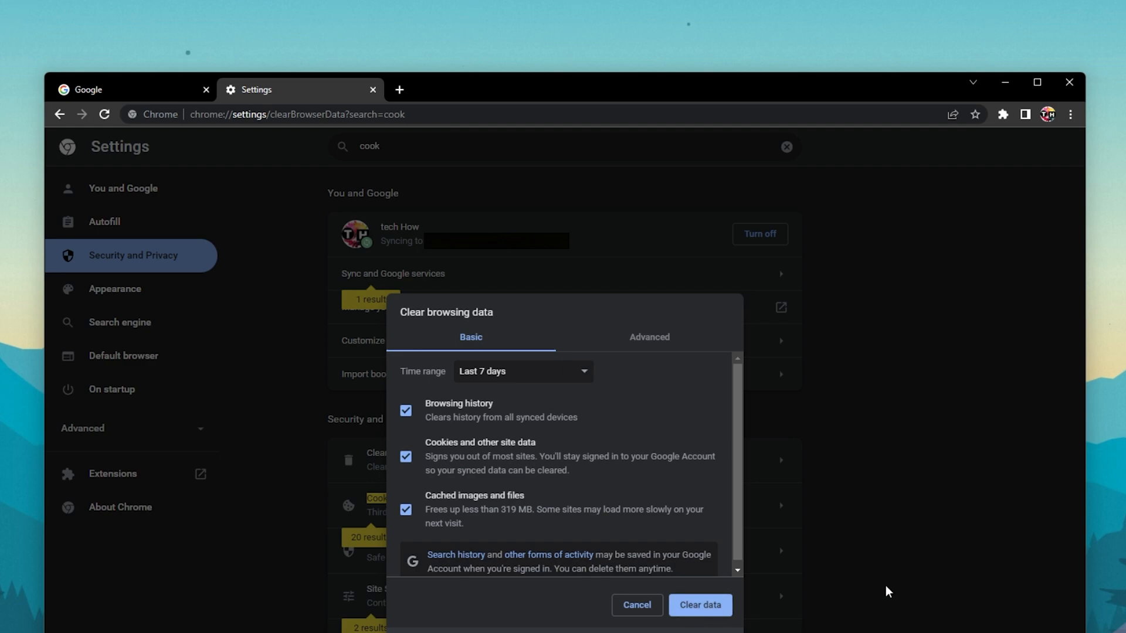
click(636, 604)
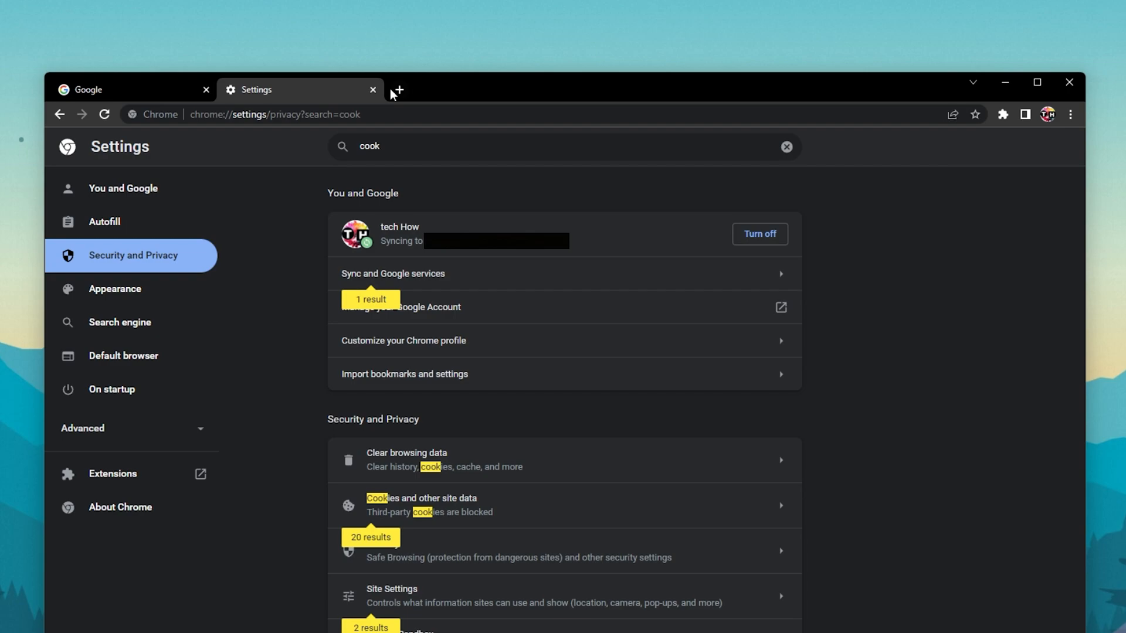
click(372, 89)
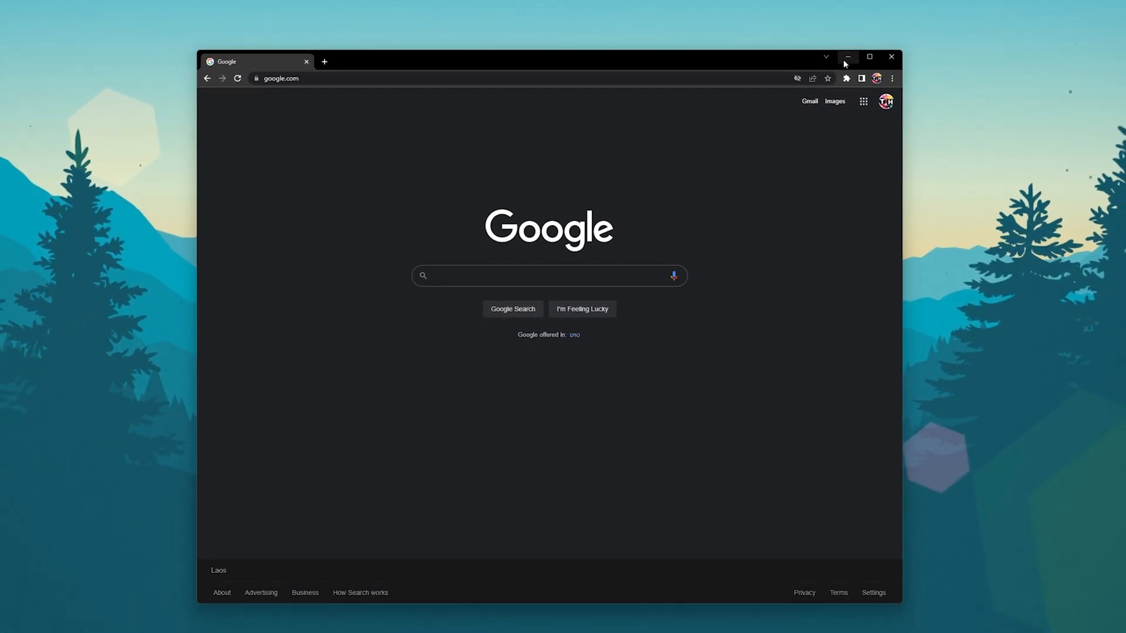
- Minimise Chrome and search Windows for 'lenovo Vantage'
click(847, 57)
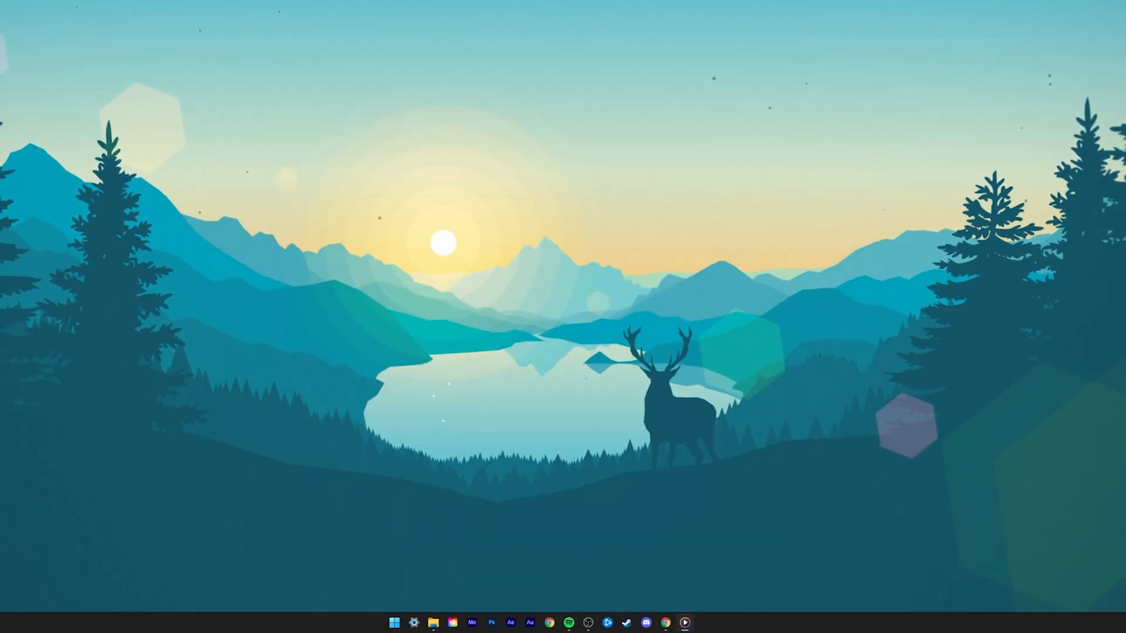
click(393, 622)
text(lenovo Vantage)
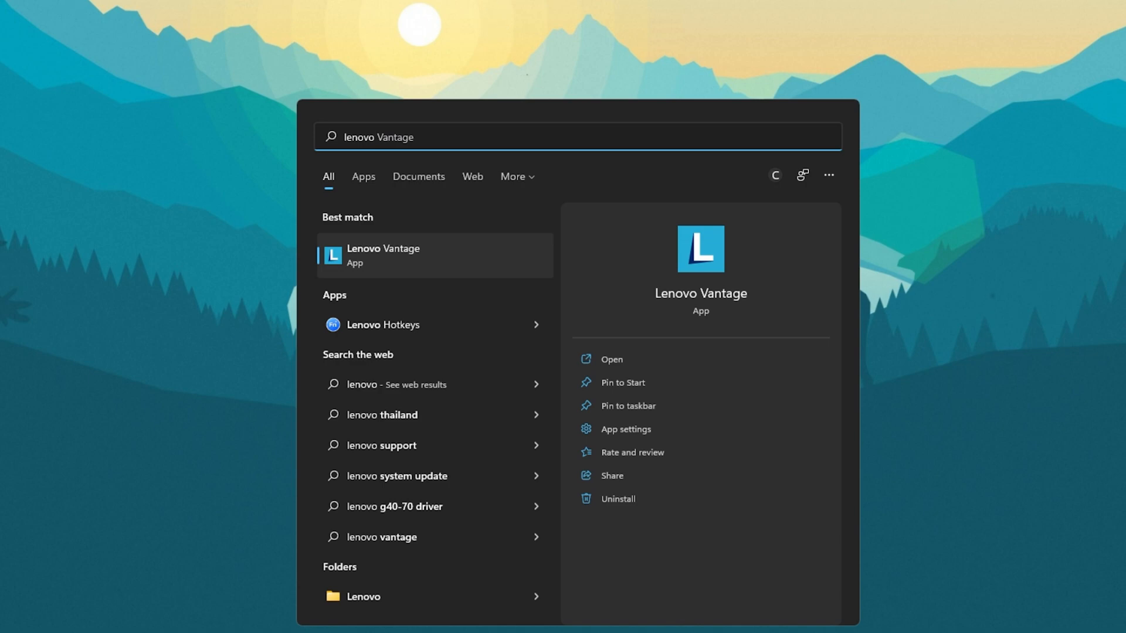
- Launch Lenovo Vantage from the Best match search result
click(611, 359)
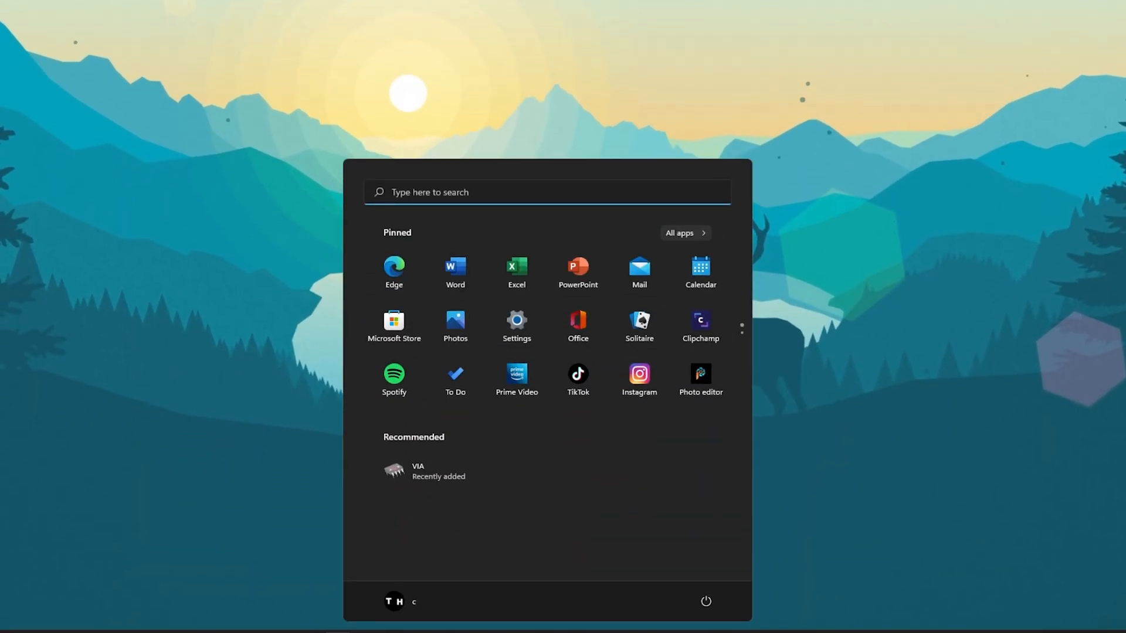
- Open Windows Settings to check the pending Windows 11 Insider Preview update
click(516, 320)
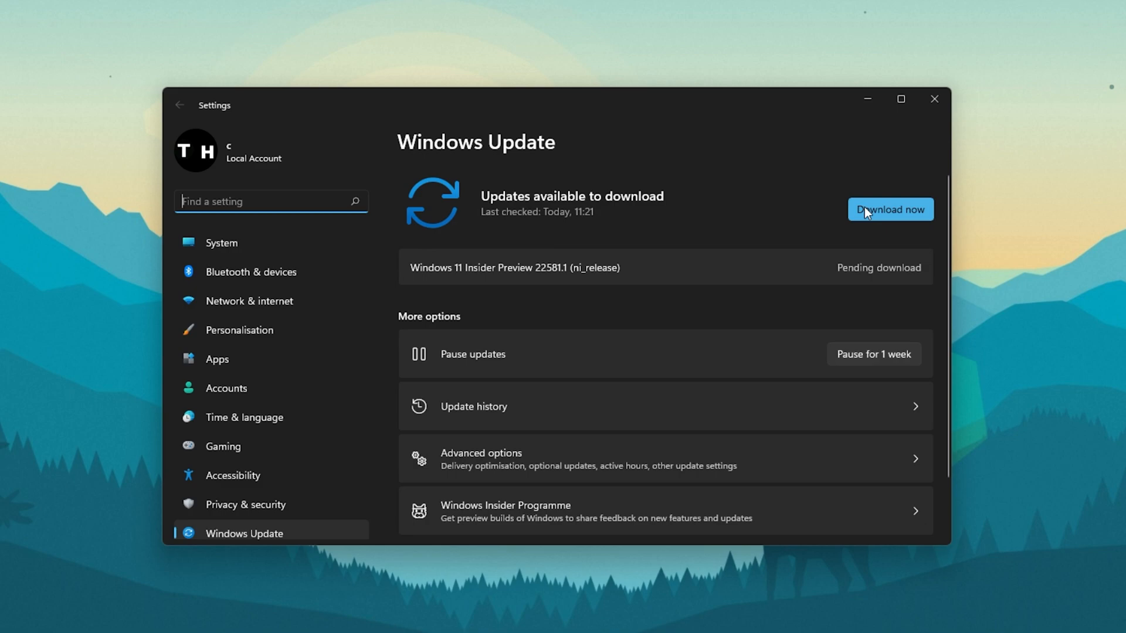
mouse_move(854, 127)
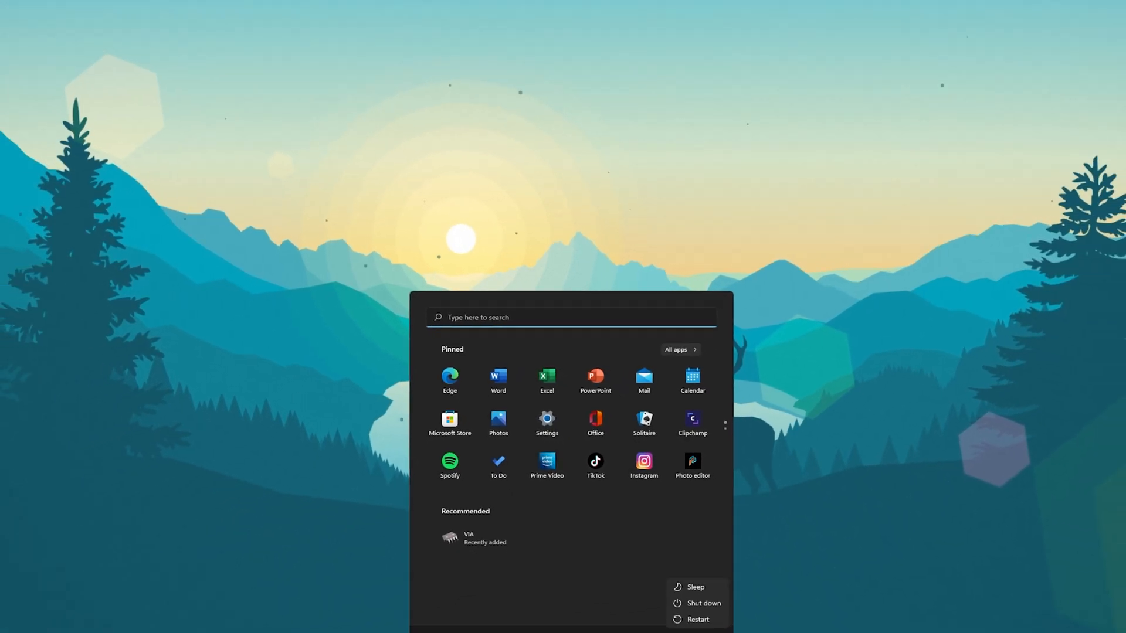
mouse_move(677, 573)
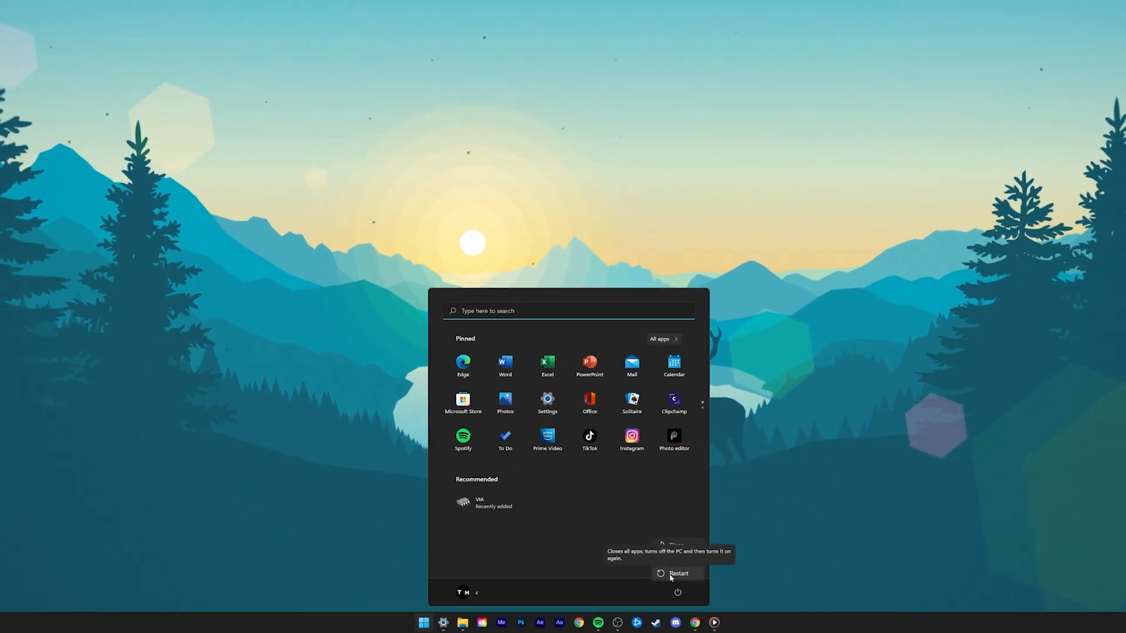